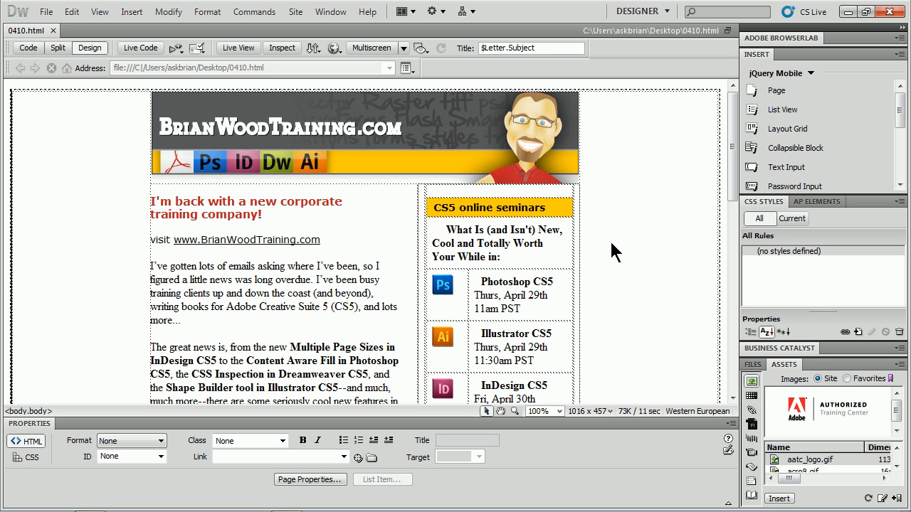
mouse_move(137, 505)
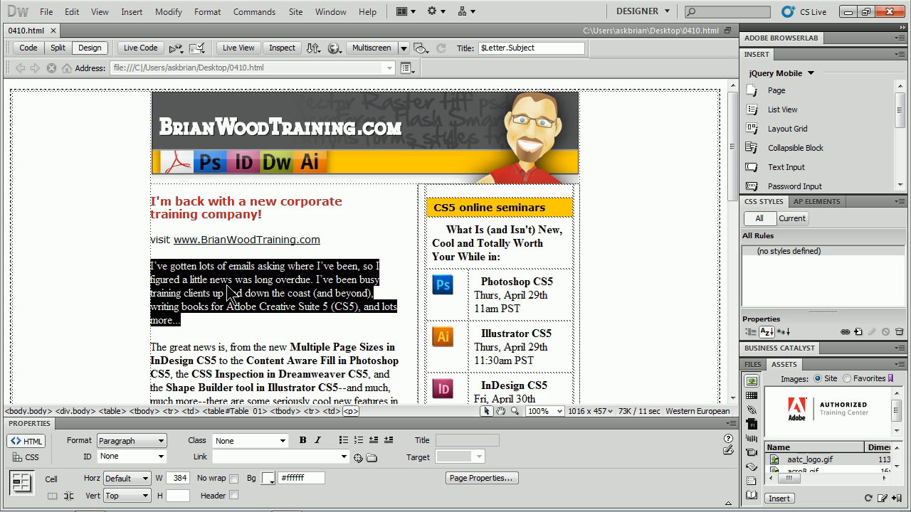
mouse_move(263, 283)
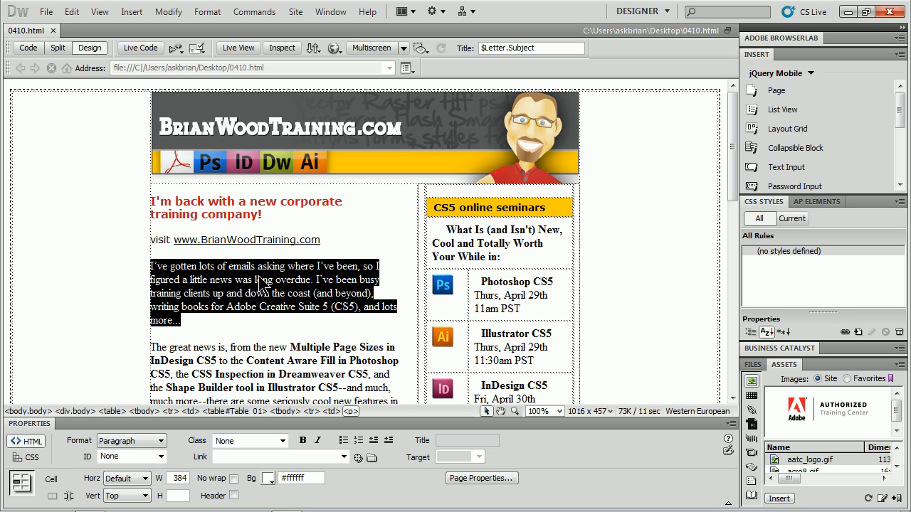
Select the 'I've gotten lots of emails' paragraph and bring up its <p> tag in the Quick Tag Editor.
left_click(235, 279)
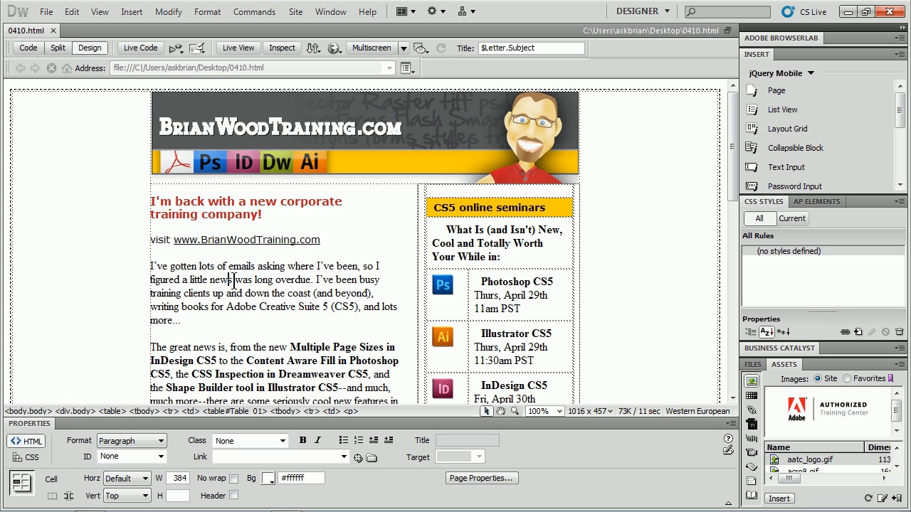
double_click(242, 279)
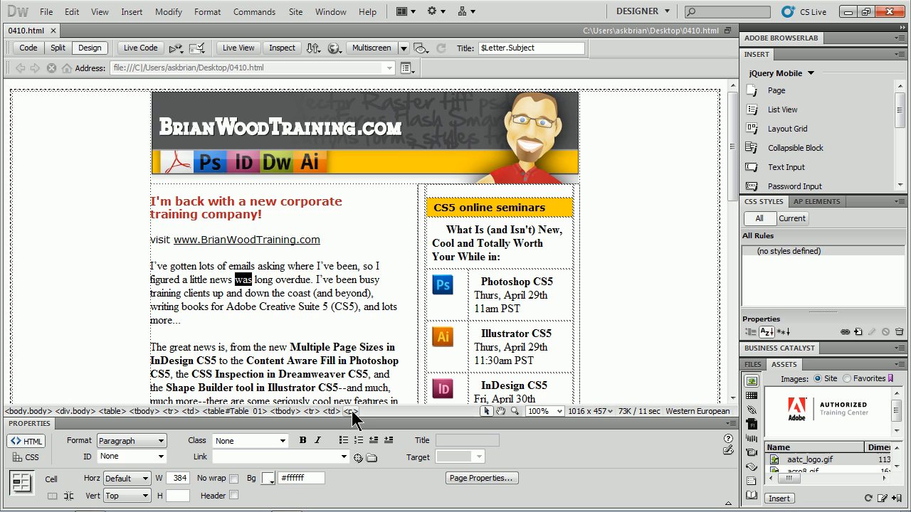
triple_click(264, 284)
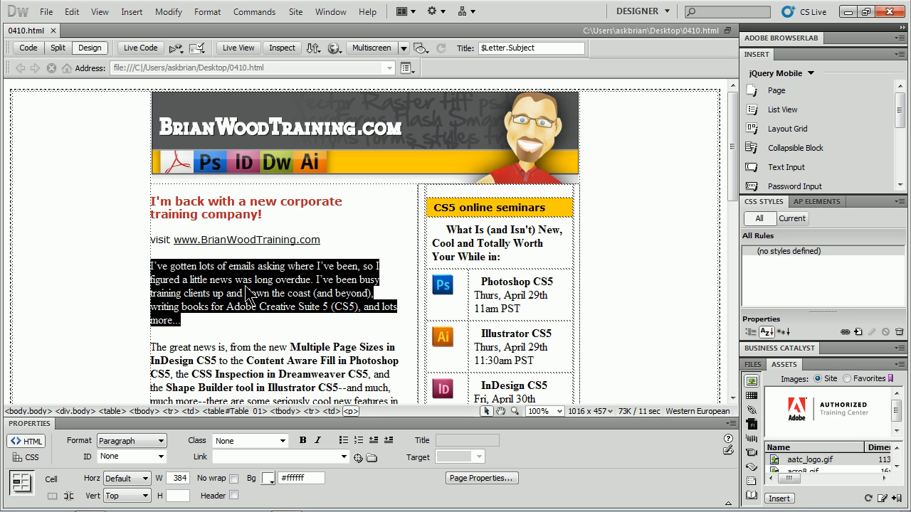
left_click(239, 279)
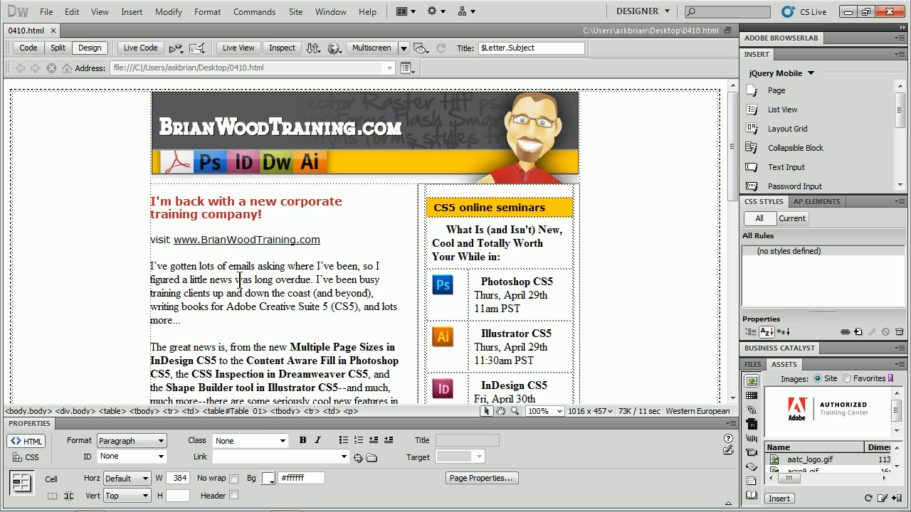
left_click(71, 11)
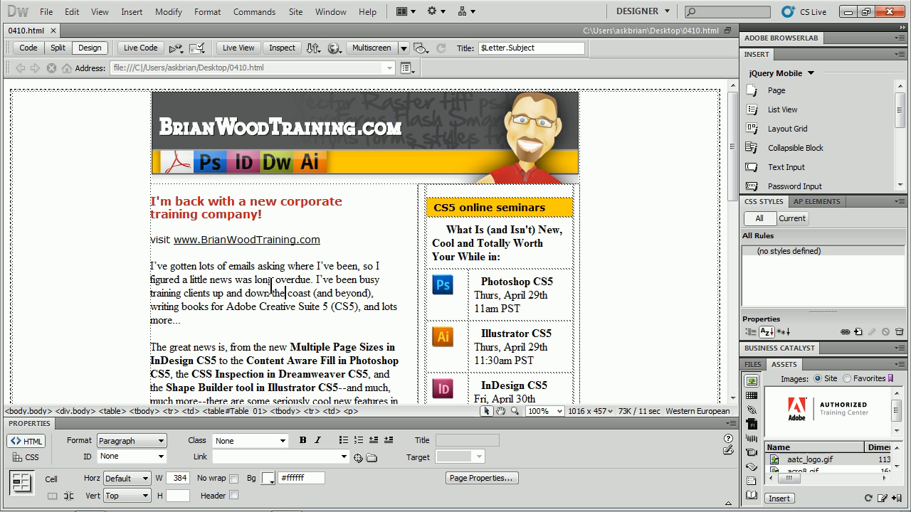
left_click(268, 286)
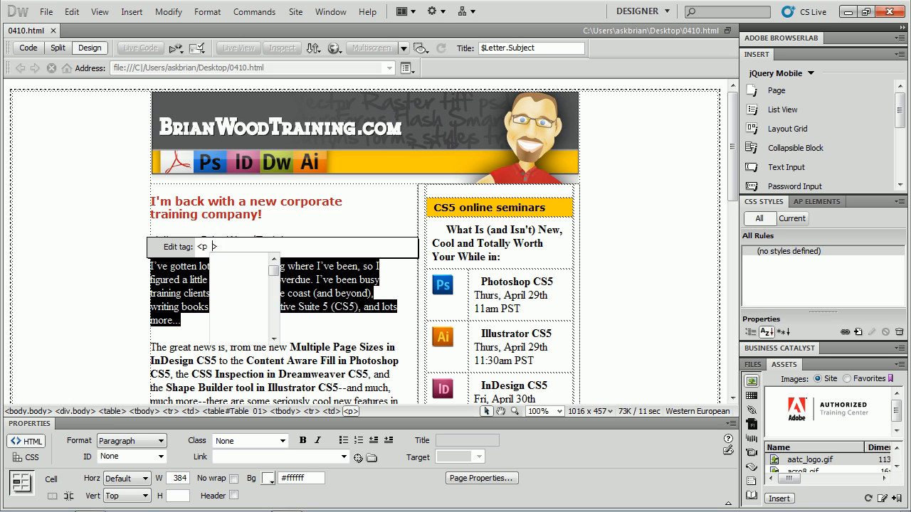
Add an empty style attribute to the paragraph's <p> tag via the 'sty' code hint and confirm it.
type("sty")
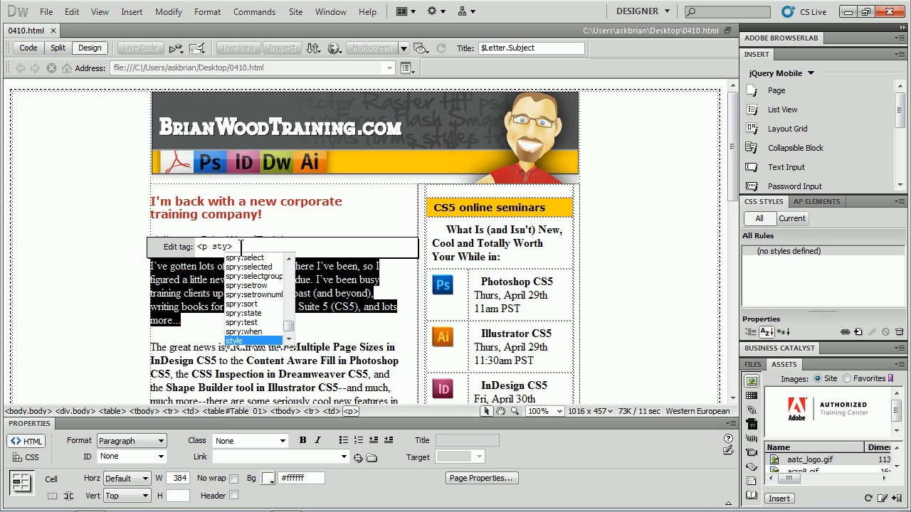
left_click(233, 340)
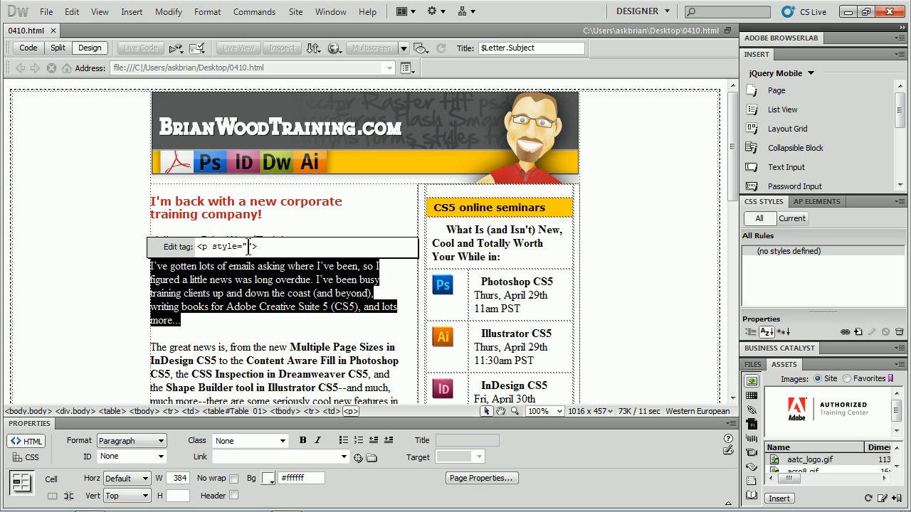
double_click(228, 246)
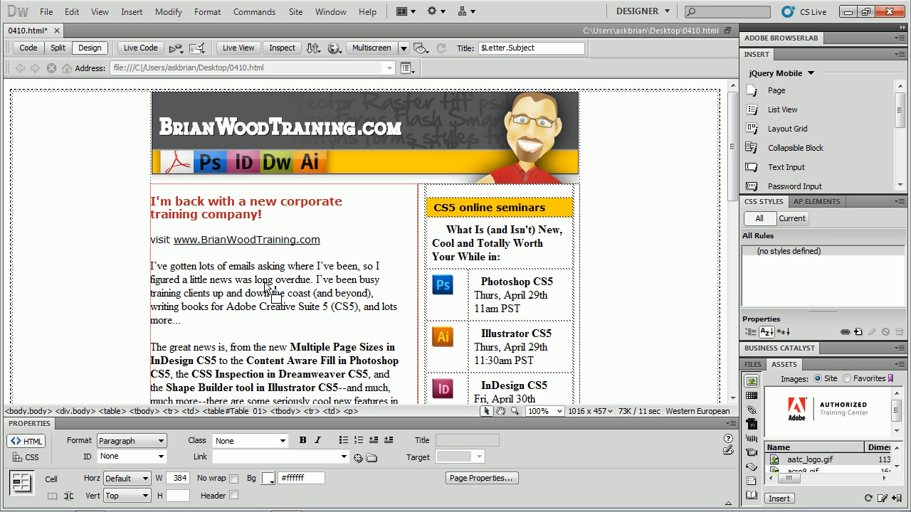
Apply a new inline style to the first paragraph: Arial, smaller pixel size, bold and centered.
left_click_drag(151, 266, 180, 320)
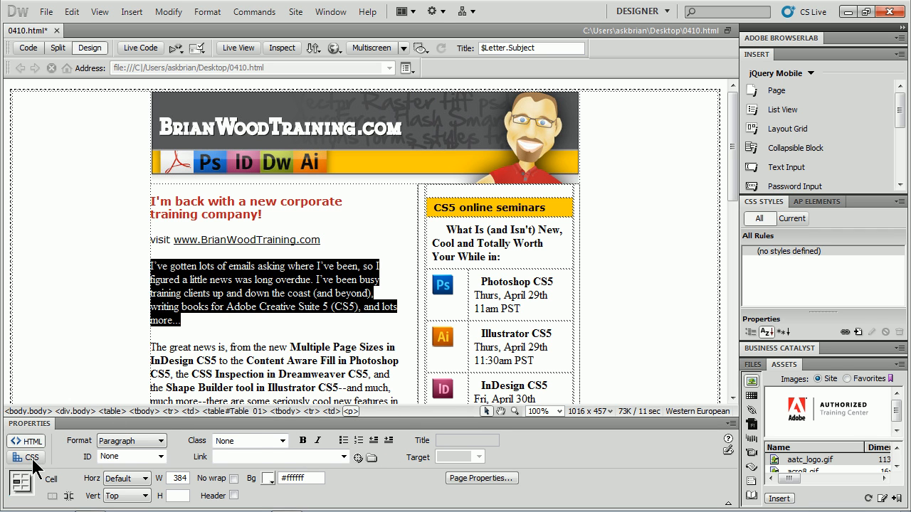
left_click(31, 458)
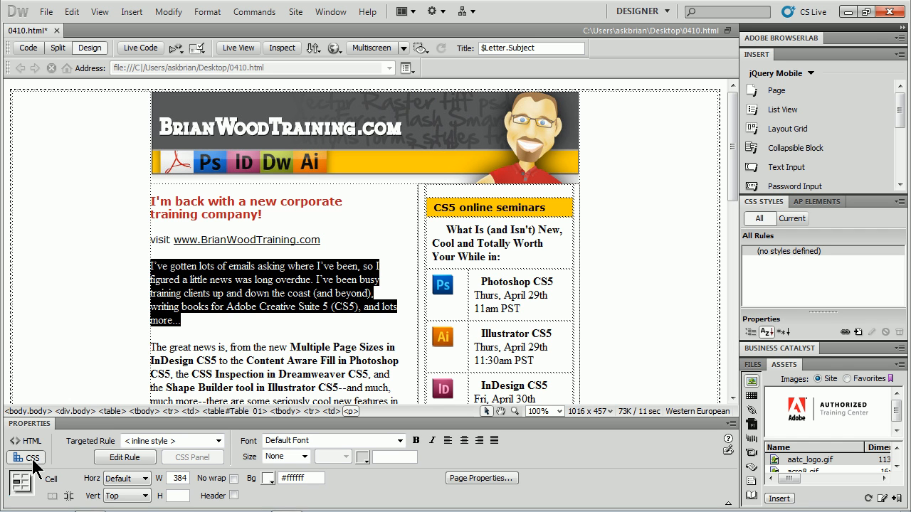
mouse_move(37, 467)
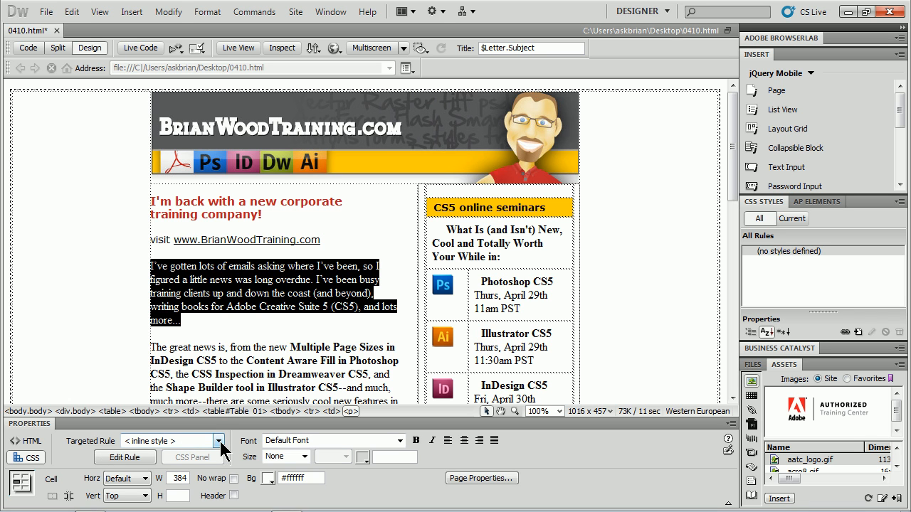
left_click(219, 441)
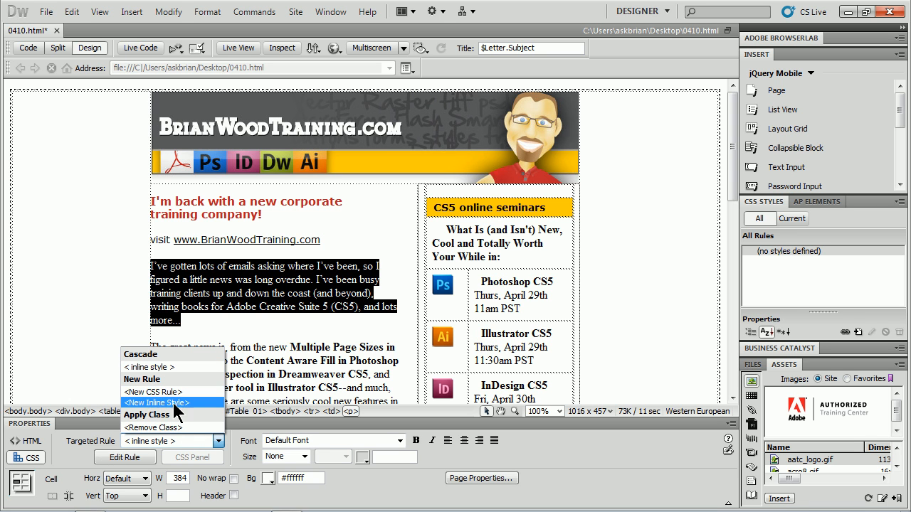
left_click(157, 403)
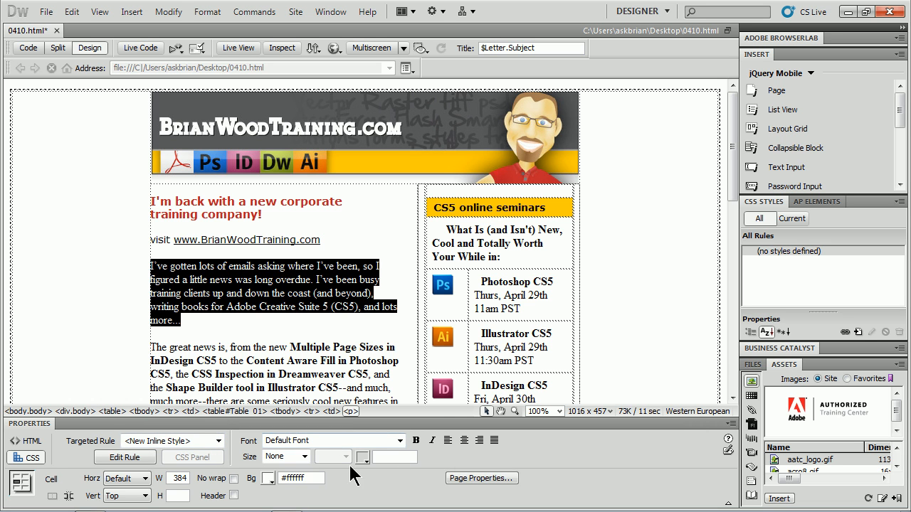
left_click(399, 441)
type("11")
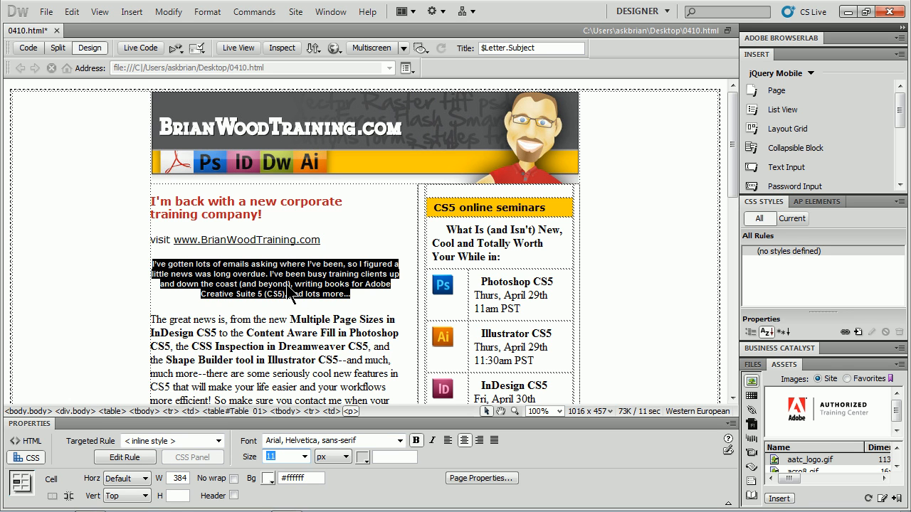
mouse_move(268, 293)
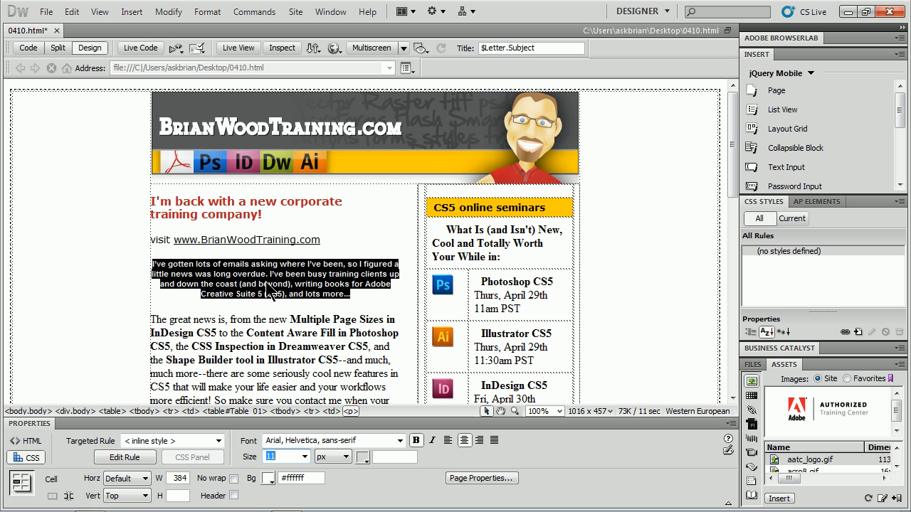
mouse_move(268, 292)
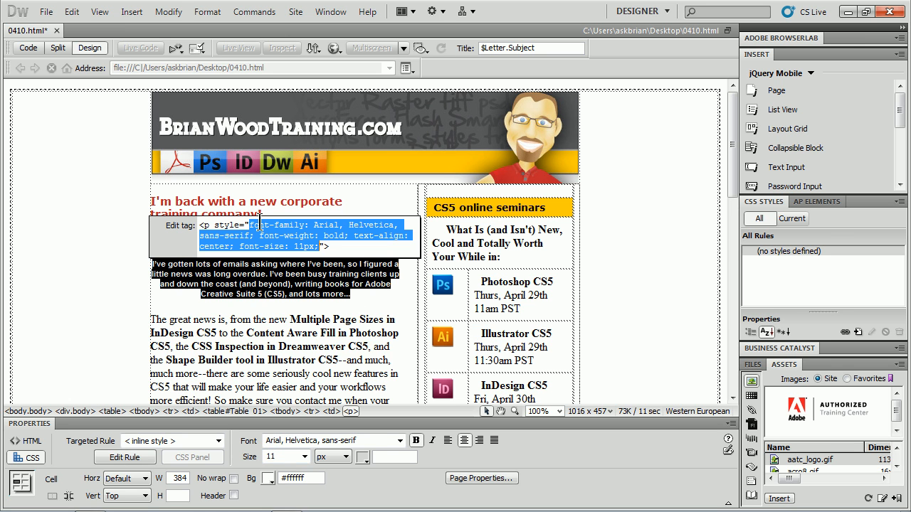
mouse_move(287, 235)
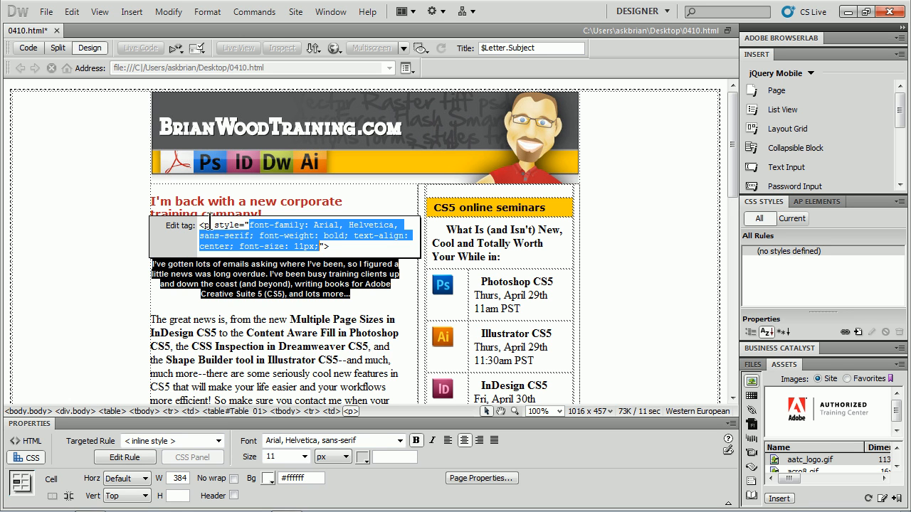
mouse_move(257, 298)
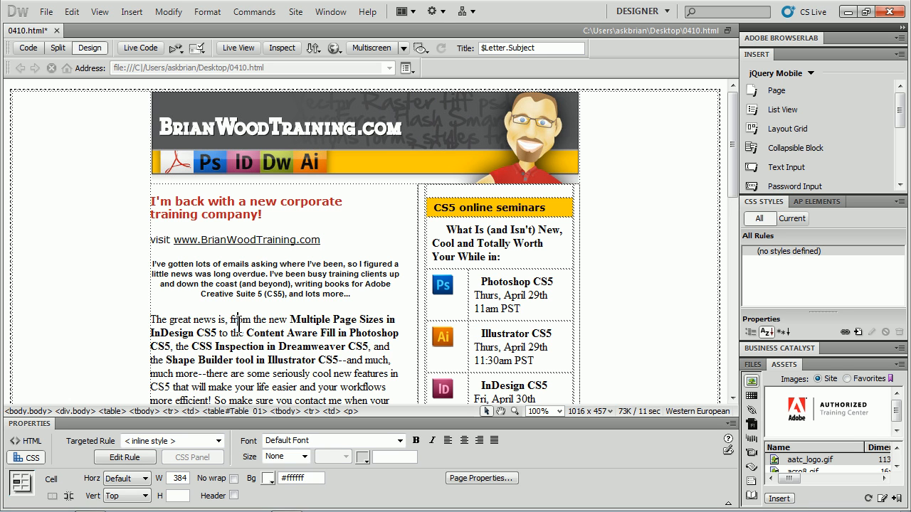
Select the whole 'The great news is…' paragraph in Design view.
left_click_drag(151, 319, 390, 399)
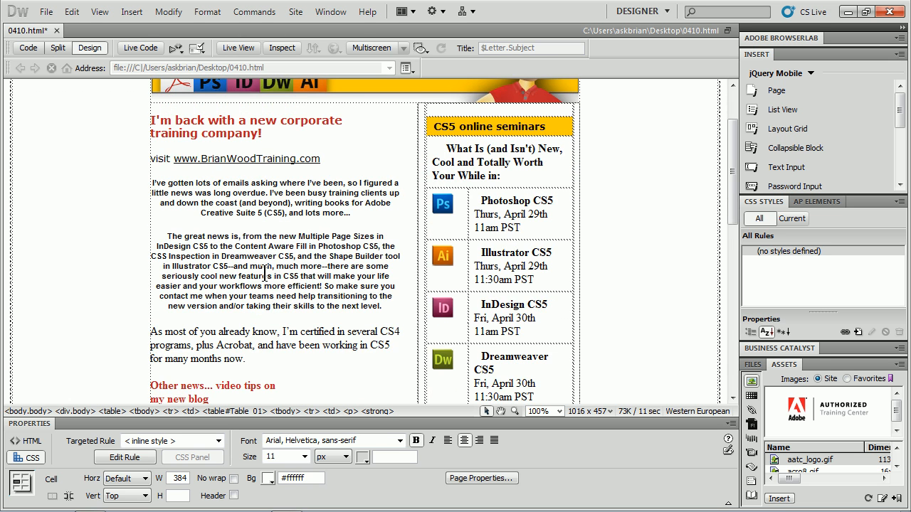
scroll("down", 3)
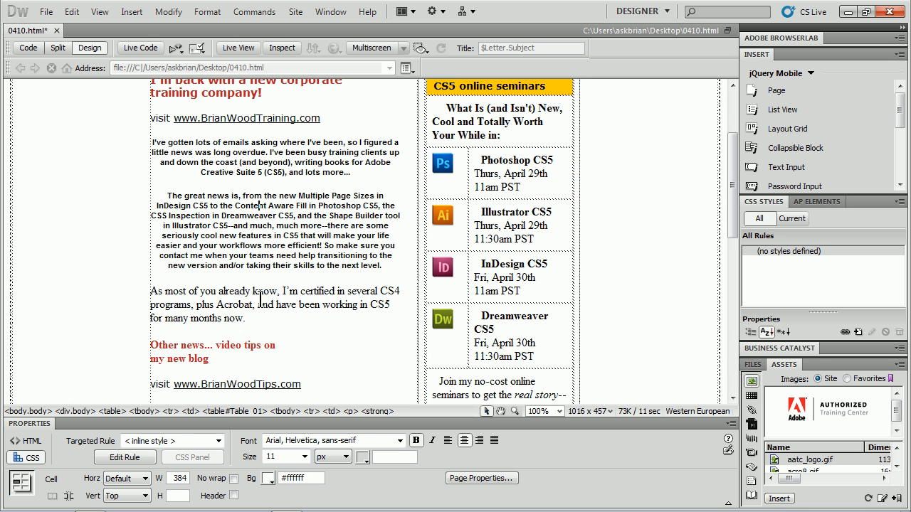
triple_click(273, 299)
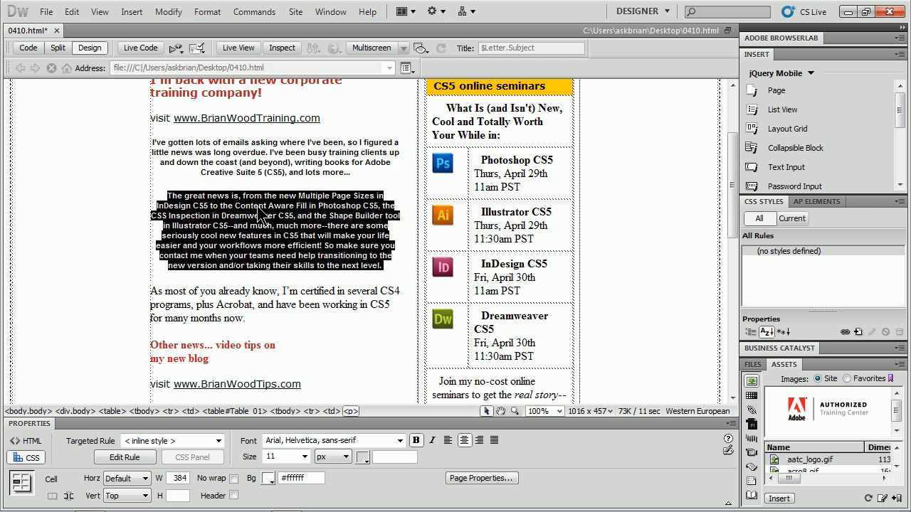
mouse_move(57, 49)
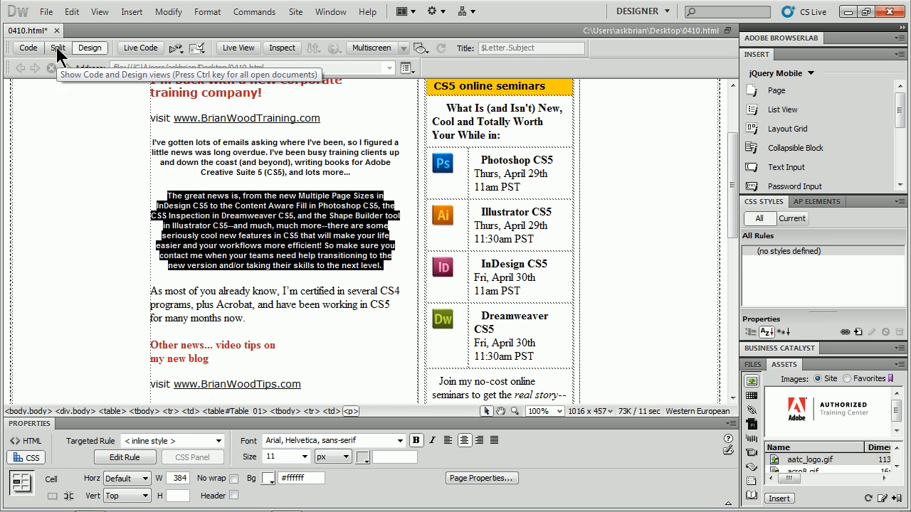
Switch to Split view and bring up the context menu on the <p style=…> code of line 23.
left_click(57, 49)
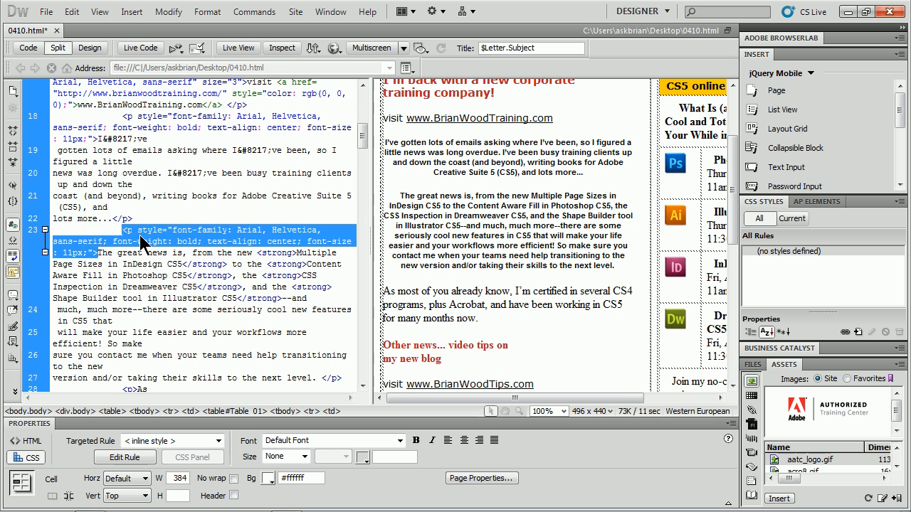
mouse_move(100, 264)
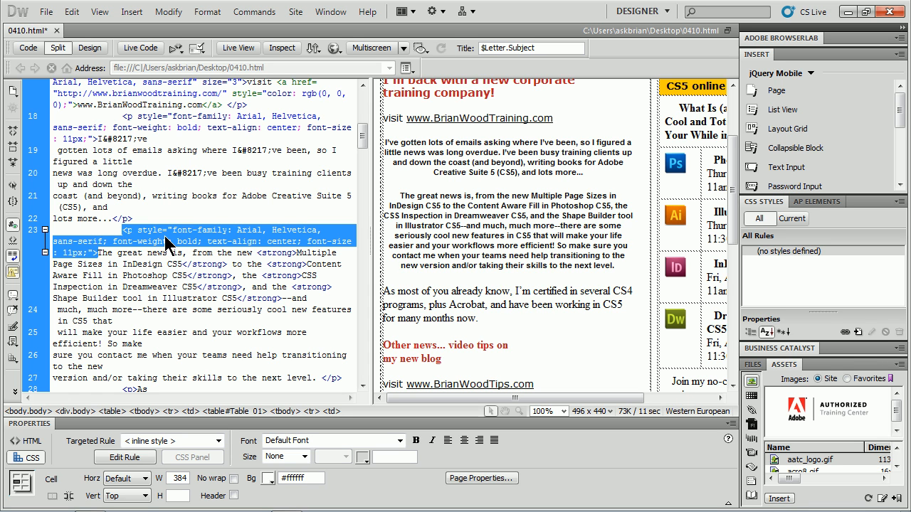
right_click(171, 242)
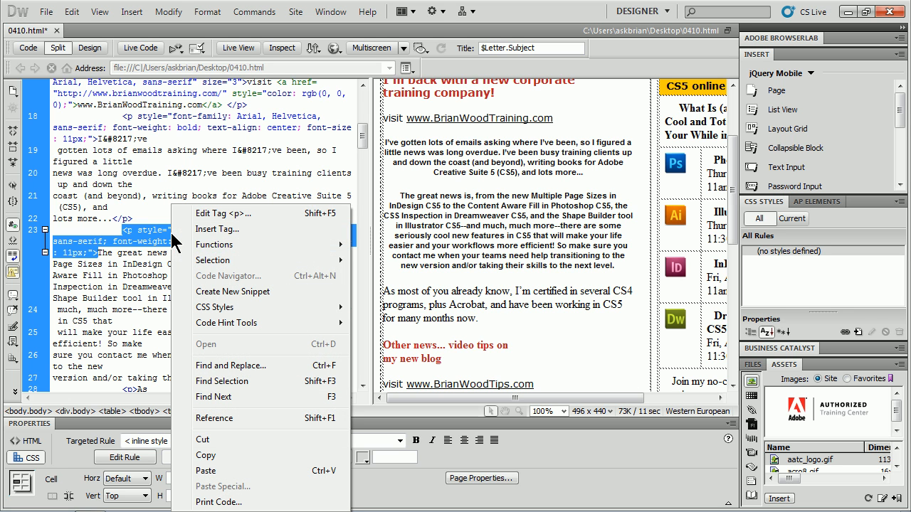
mouse_move(259, 305)
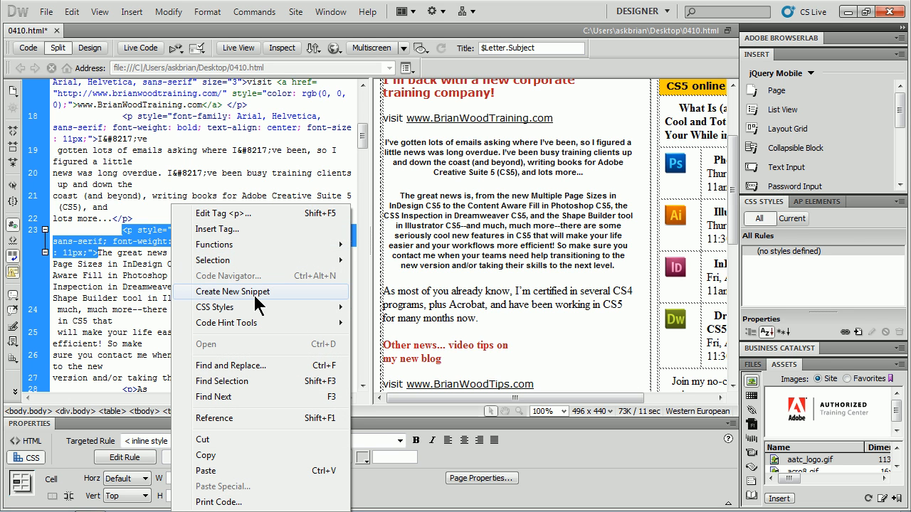
Create a wrap-selection snippet named 'p tag' with </p> inserted after, and save it.
left_click(233, 290)
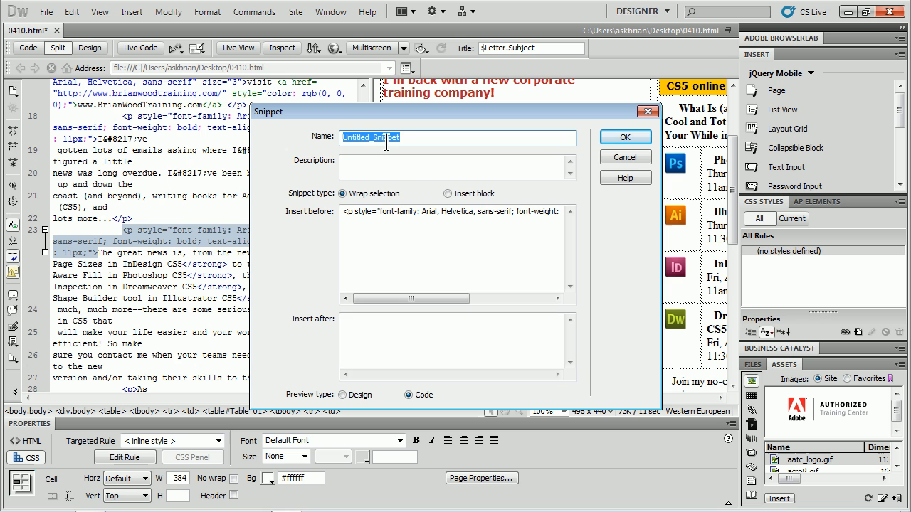
type("p tag")
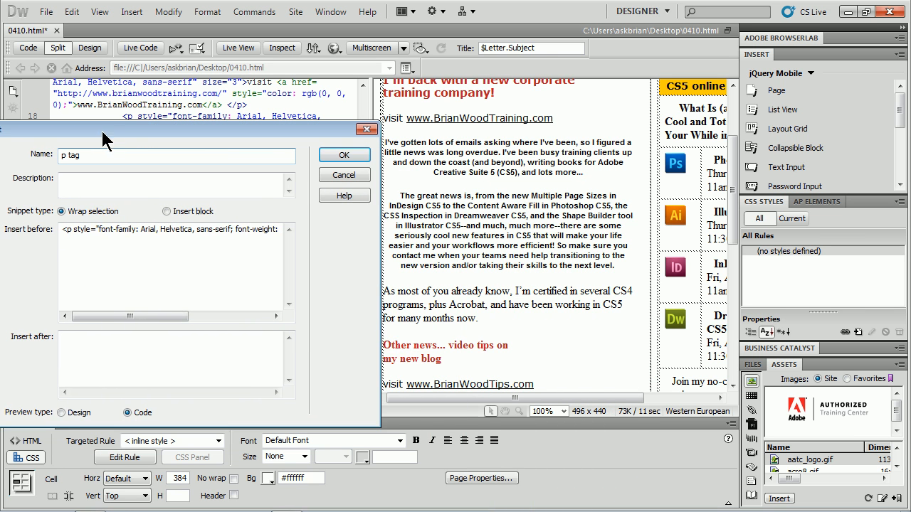
mouse_move(470, 302)
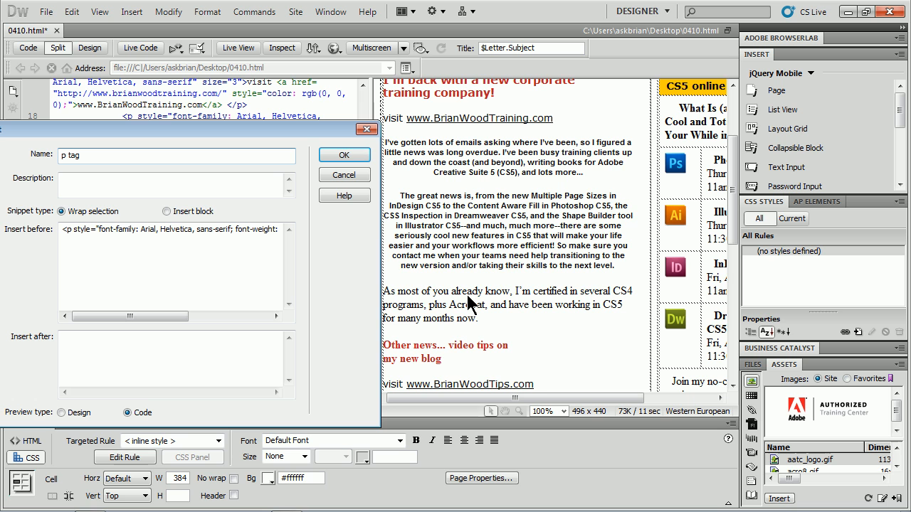
mouse_move(463, 300)
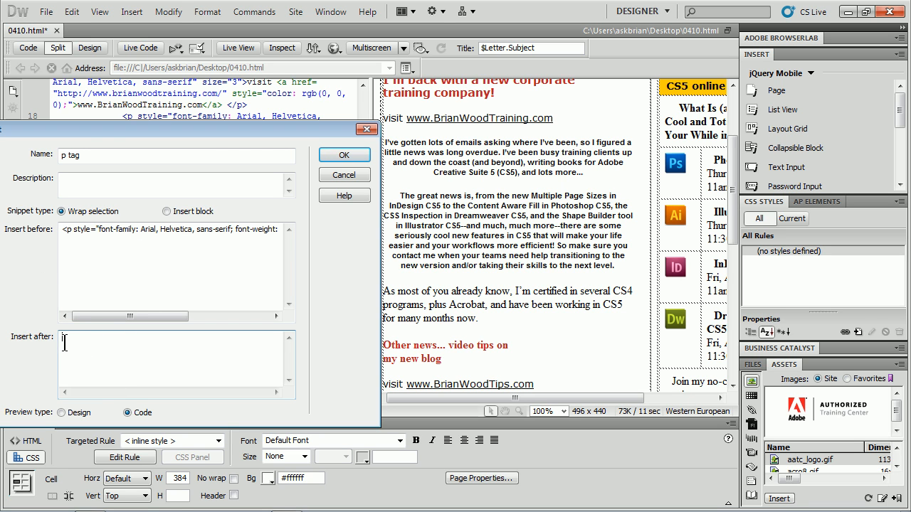
type("</p>")
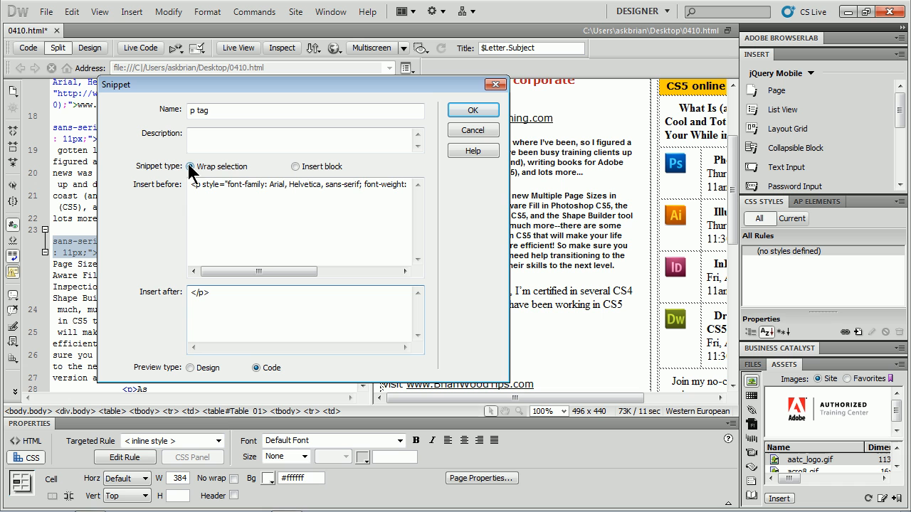
left_click(190, 166)
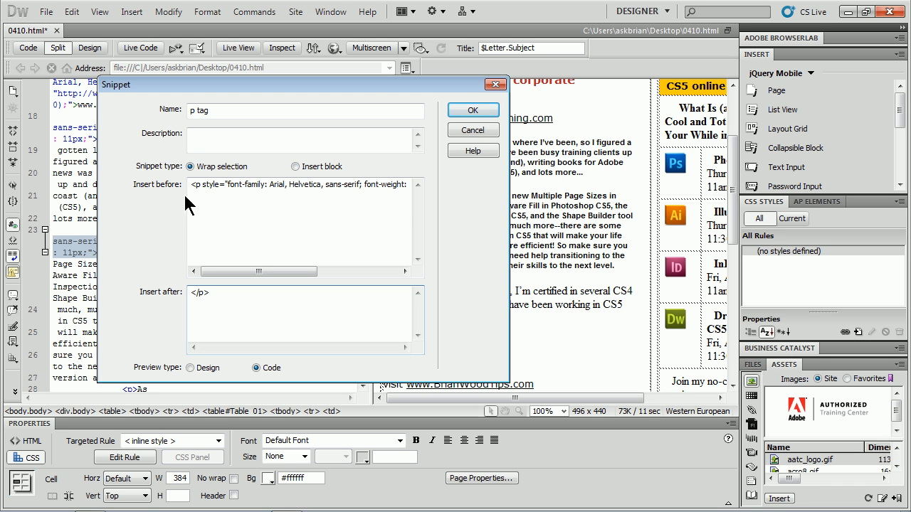
left_click(472, 110)
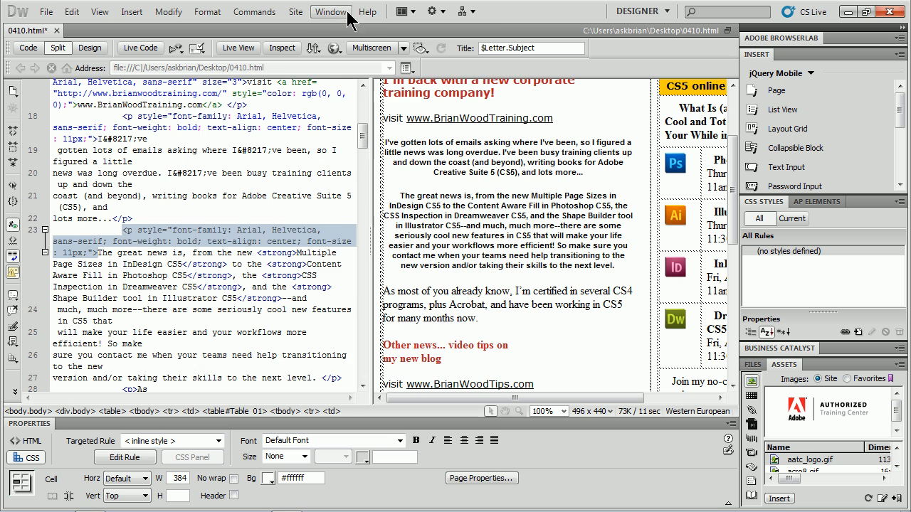
Show the Snippets panel listing 'p tag' and select the 'As most of you already know' paragraph.
left_click(330, 11)
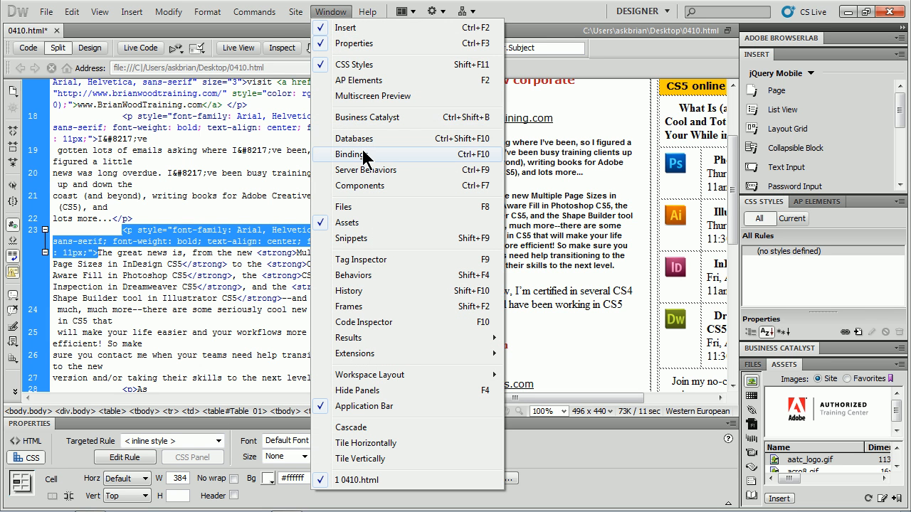
mouse_move(353, 239)
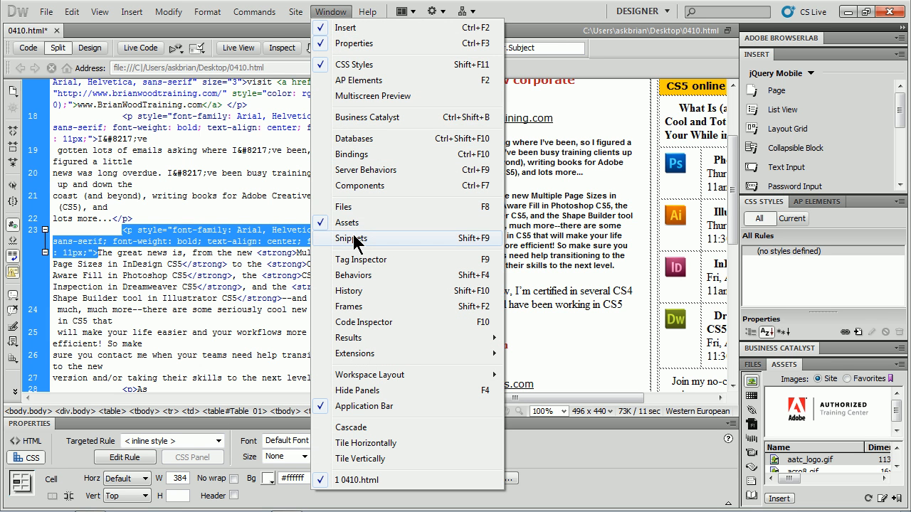
left_click(352, 238)
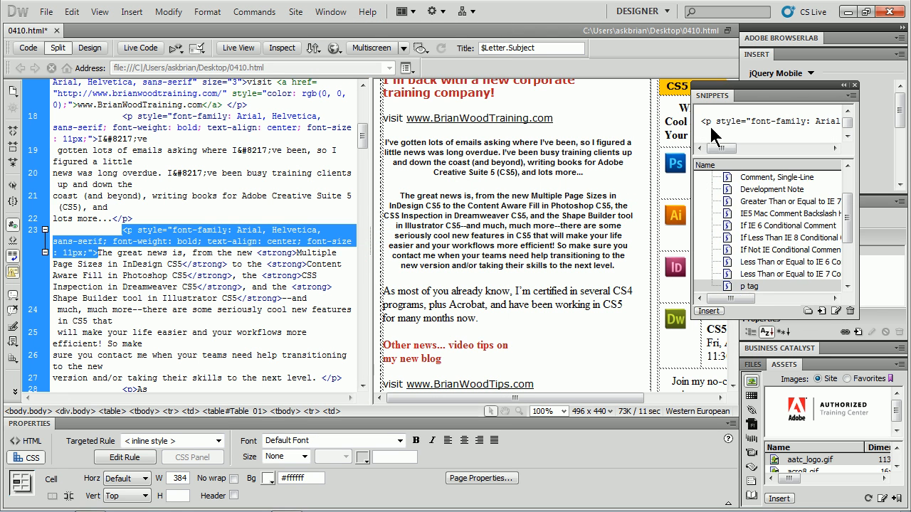
left_click(748, 286)
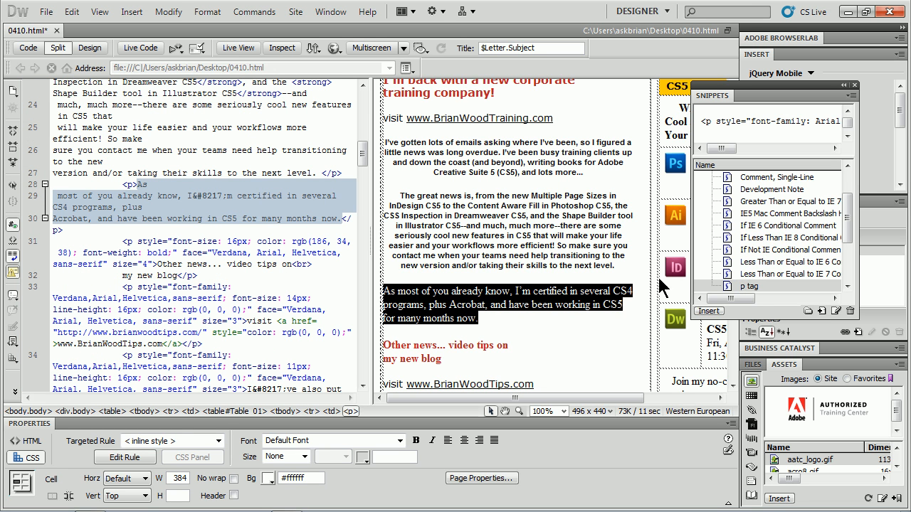
Wrap the selected paragraph with the 'p tag' snippet so it renders bold, centered Arial.
left_click(751, 284)
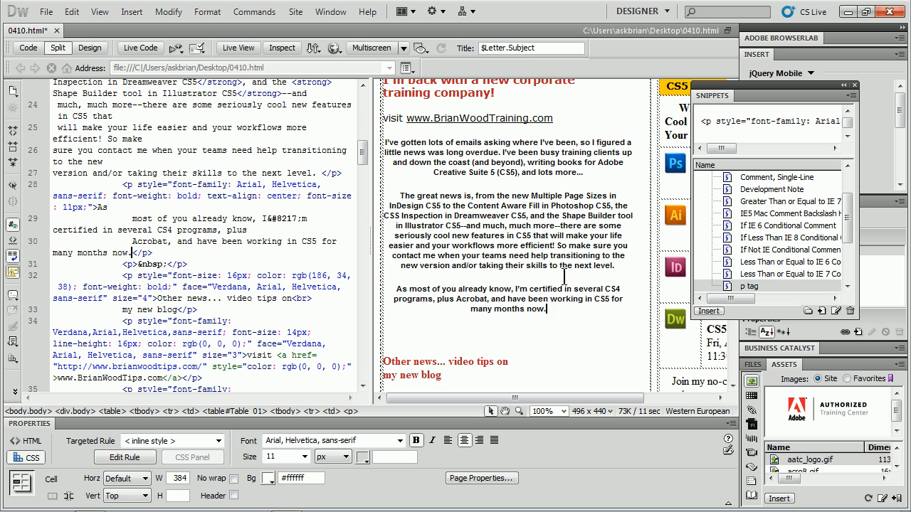
mouse_move(491, 324)
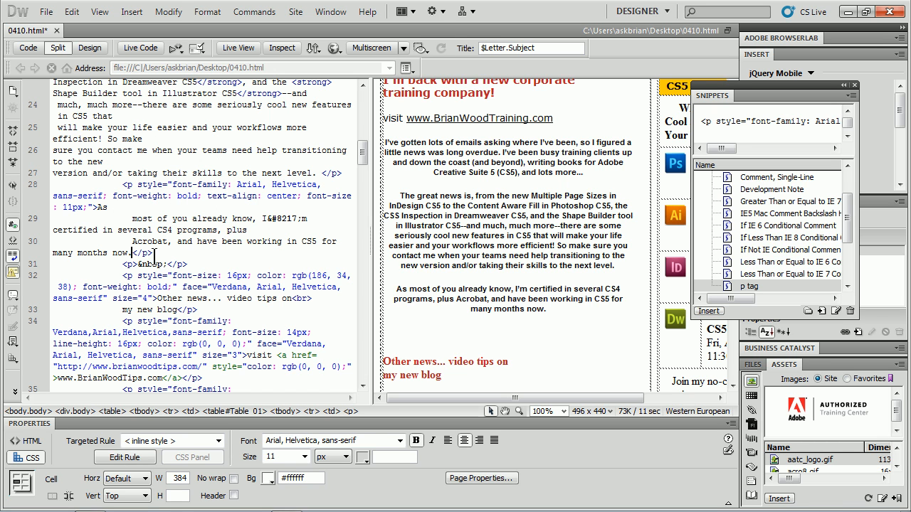
left_click(424, 335)
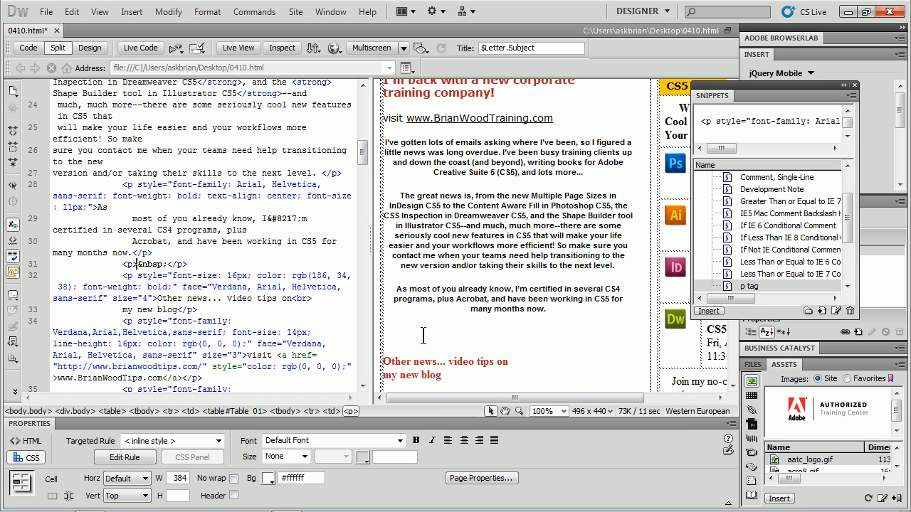